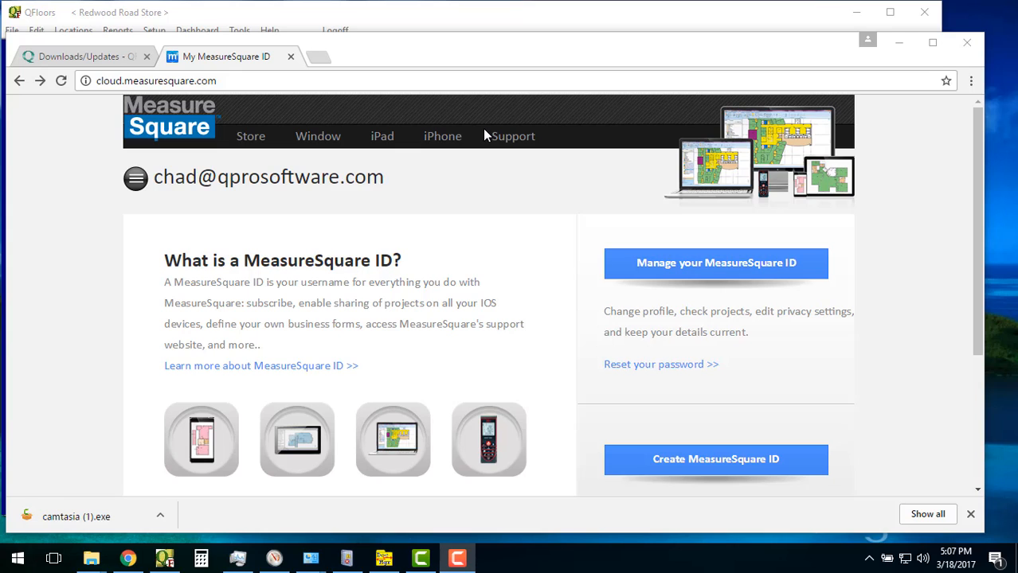
pyautogui.moveTo(469, 137)
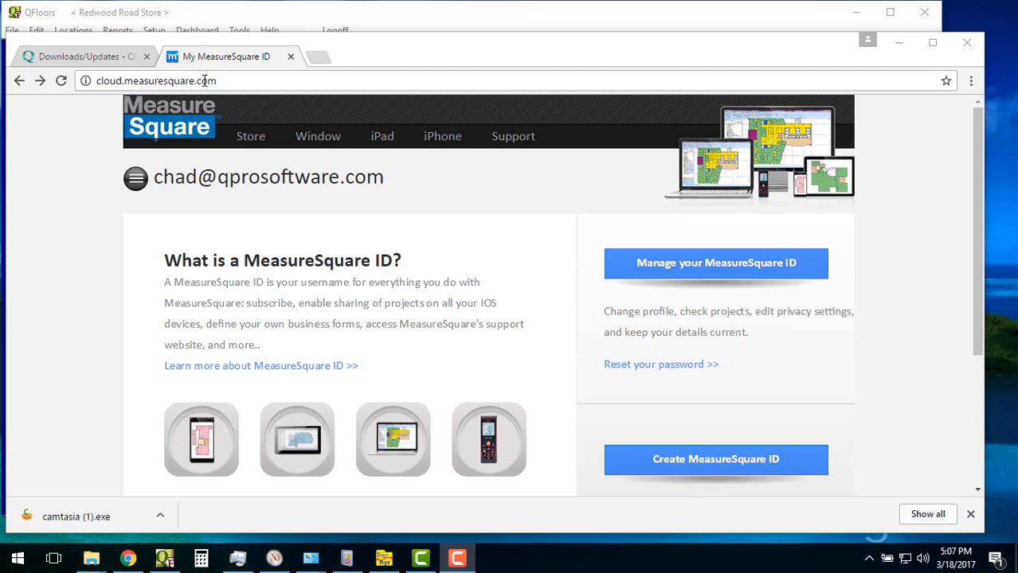
pyautogui.moveTo(715, 263)
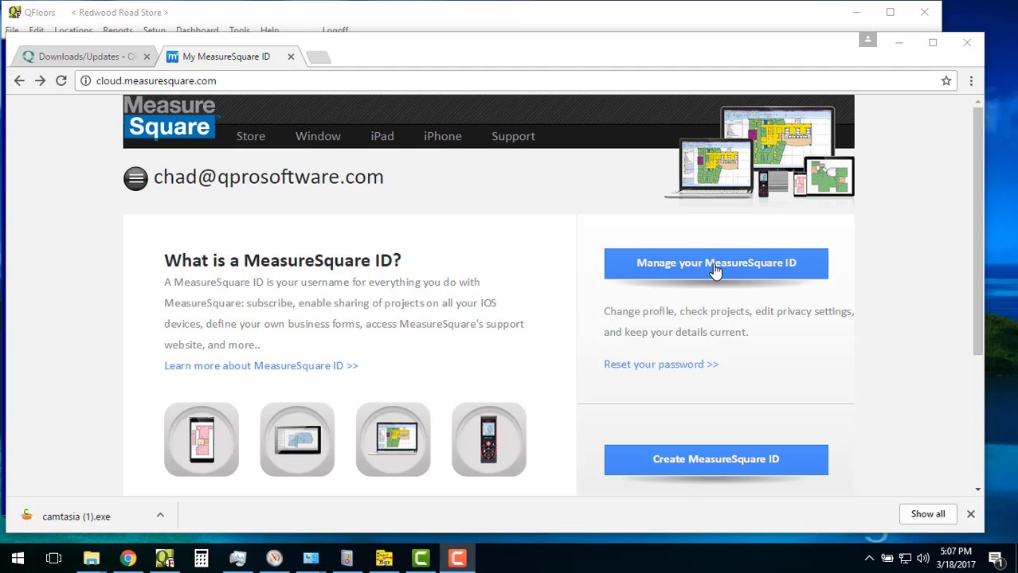
pyautogui.moveTo(716, 263)
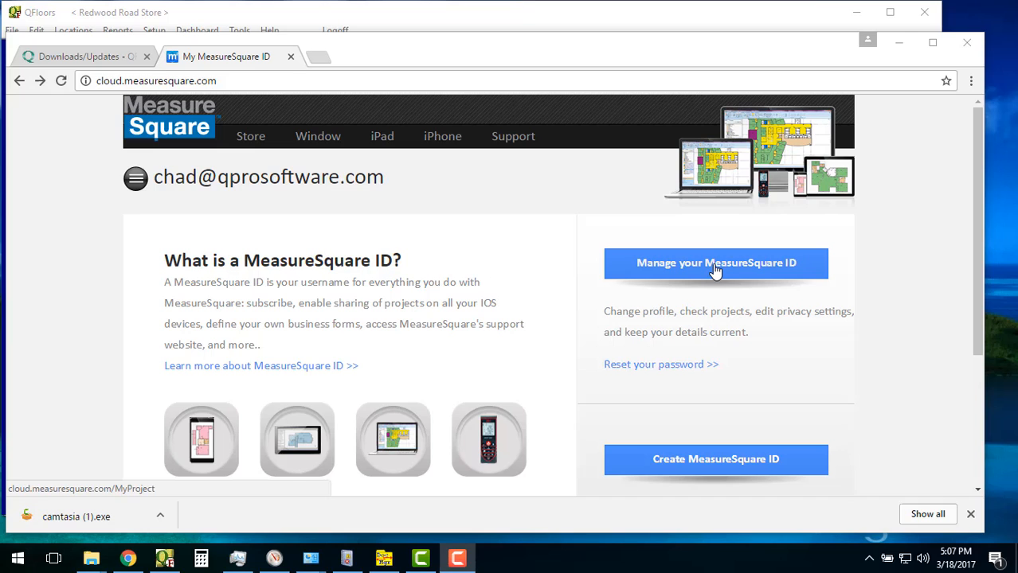
# - Navigate from Manage your MeasureSquare ID through API Members to the API Setting page with the Qfloor key
pyautogui.click(715, 262)
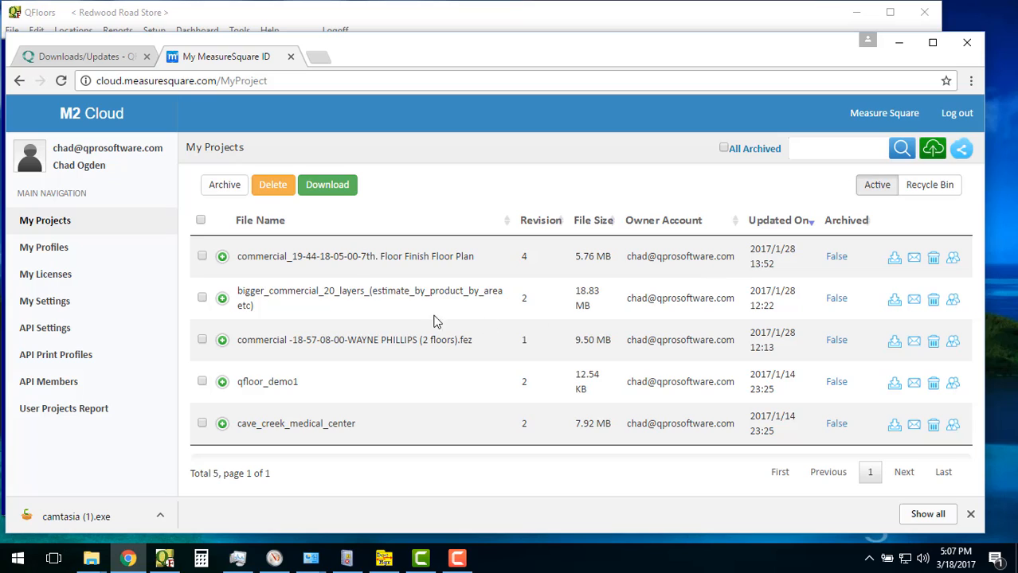
pyautogui.moveTo(103, 190)
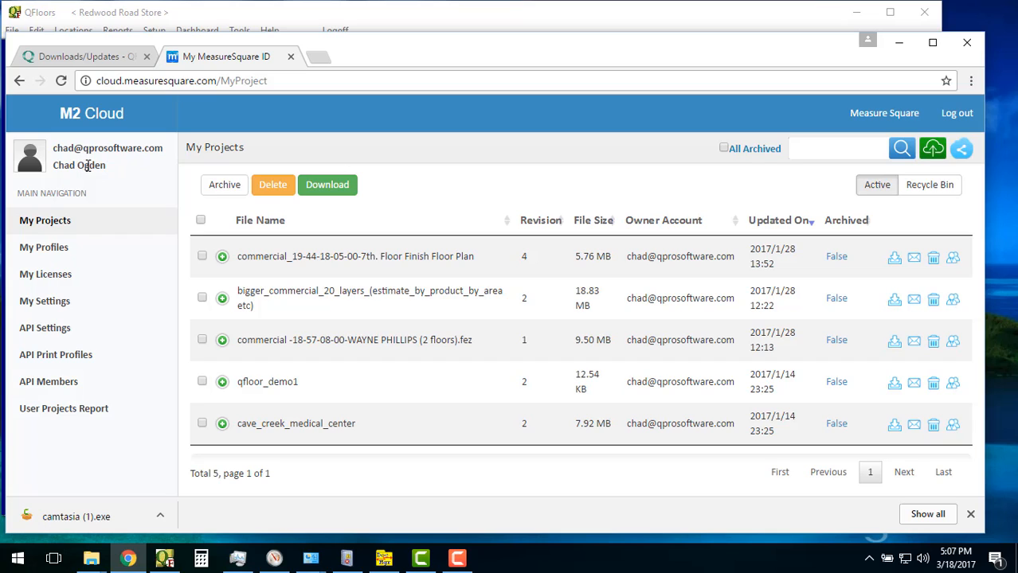
pyautogui.moveTo(49, 382)
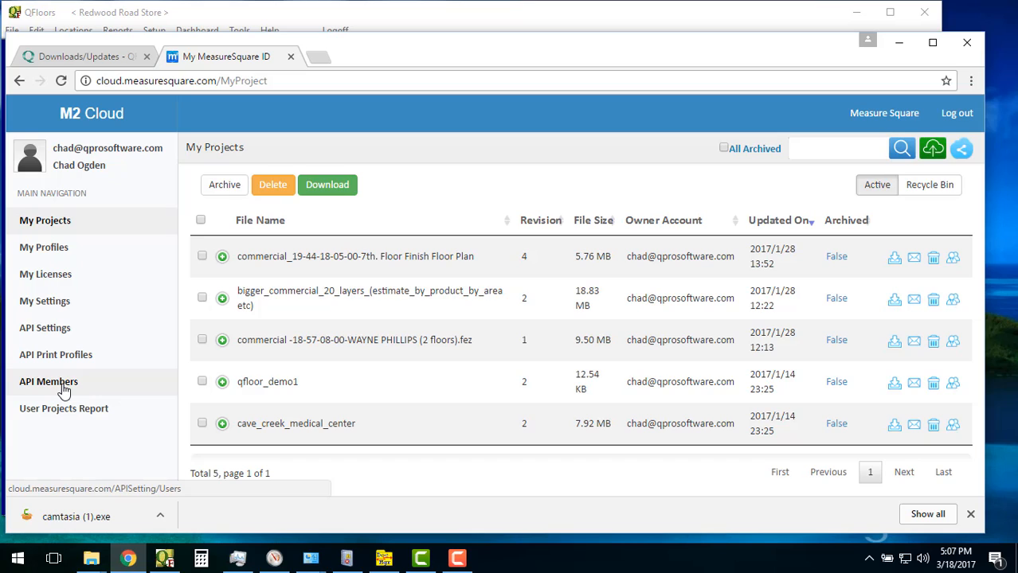
pyautogui.click(48, 381)
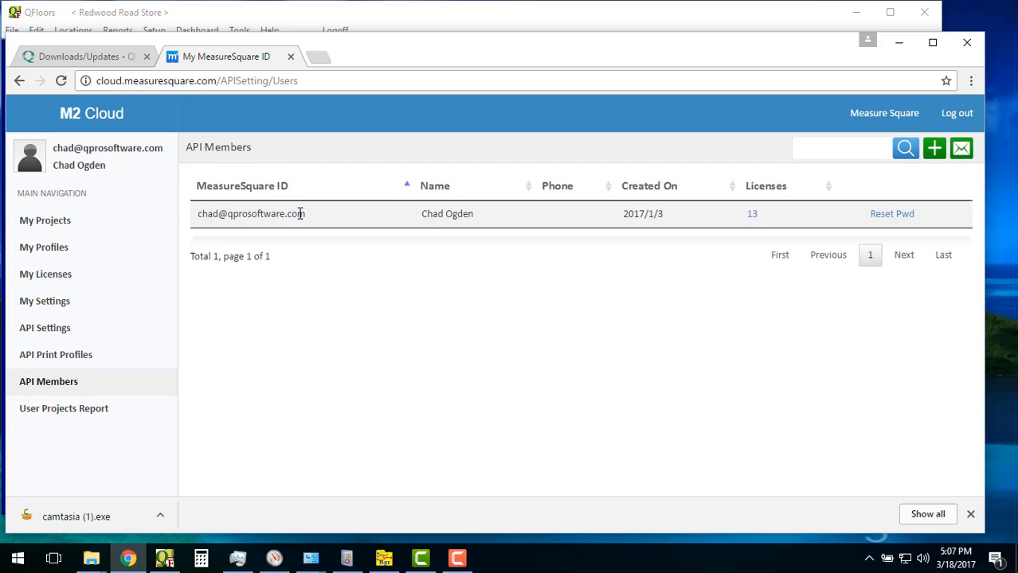
pyautogui.moveTo(45, 327)
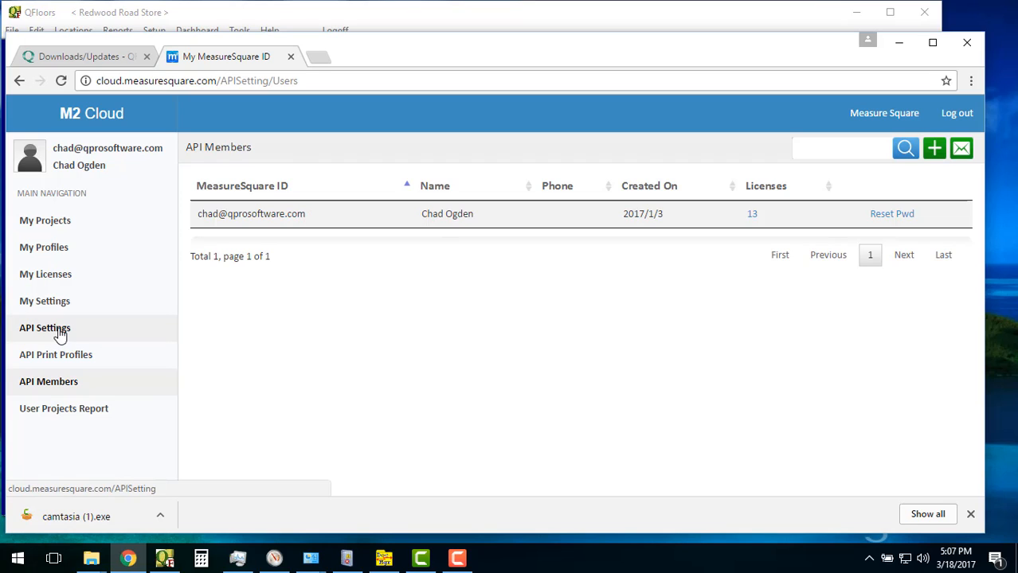
pyautogui.click(44, 328)
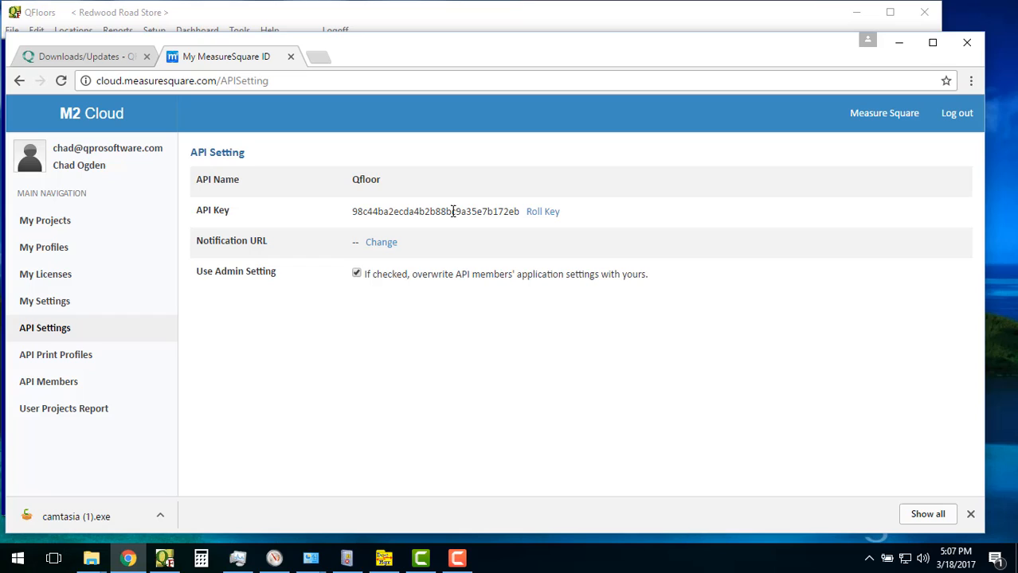
pyautogui.moveTo(458, 209)
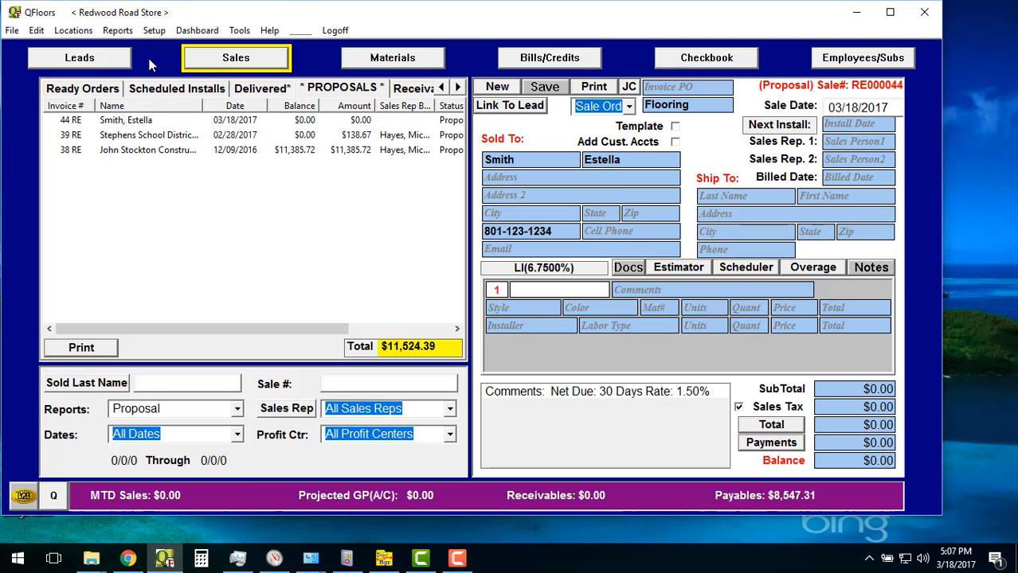
# - In Setup > Estimator choose m2 Cloud Interface with the m2 ID and API key filled, and accept
pyautogui.click(153, 30)
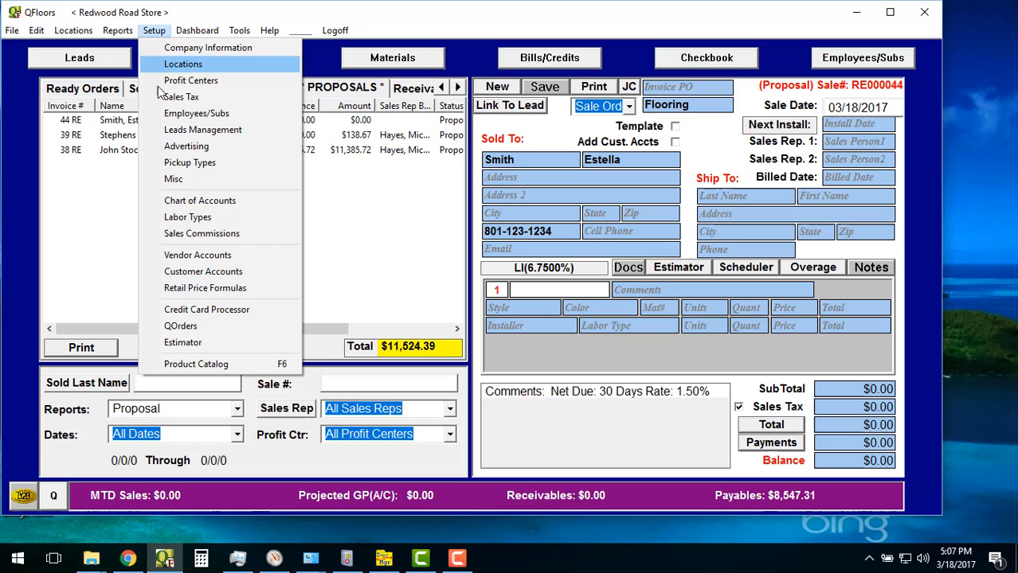
pyautogui.moveTo(209, 342)
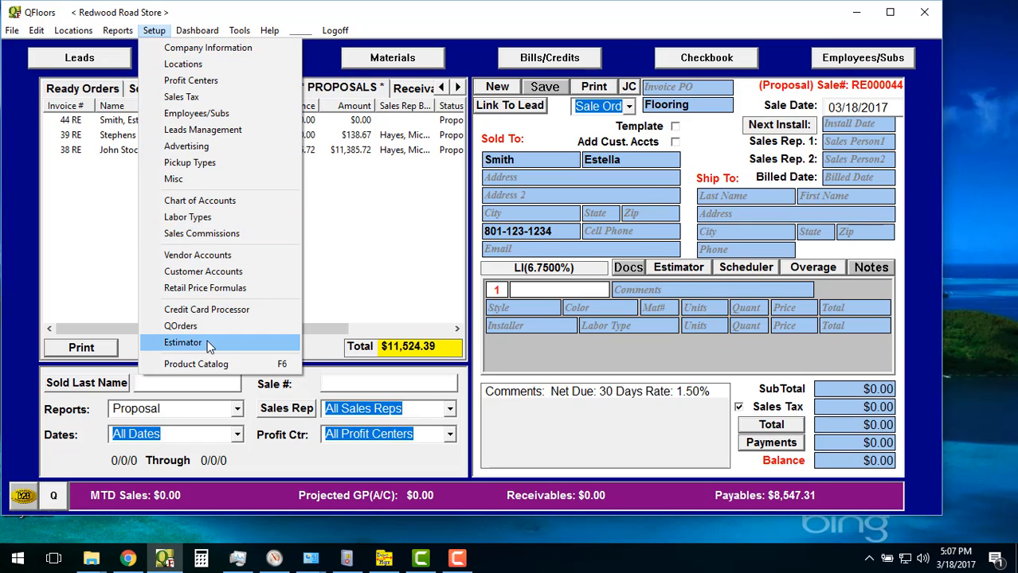
pyautogui.click(184, 342)
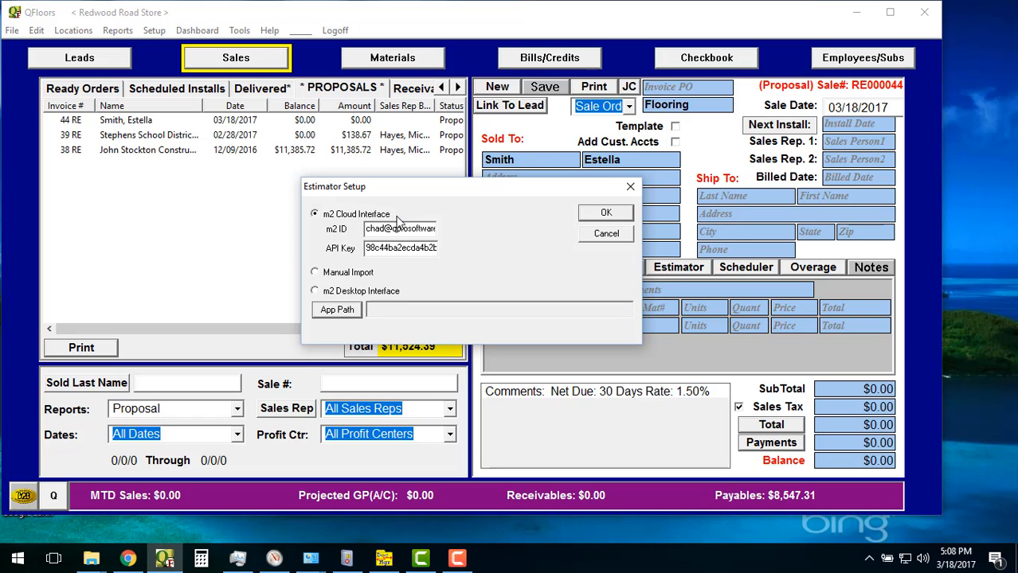
pyautogui.moveTo(349, 237)
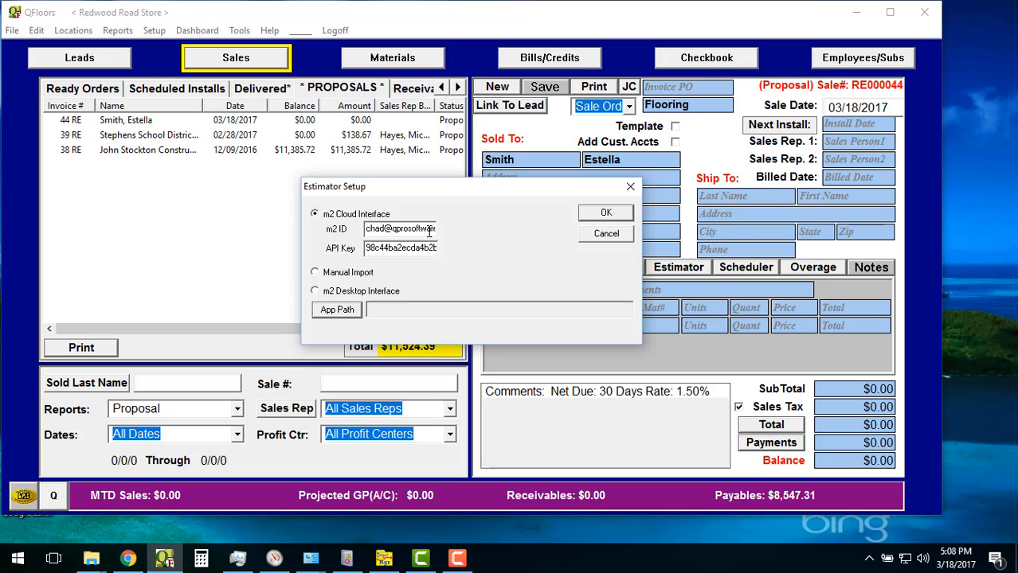
pyautogui.moveTo(345, 259)
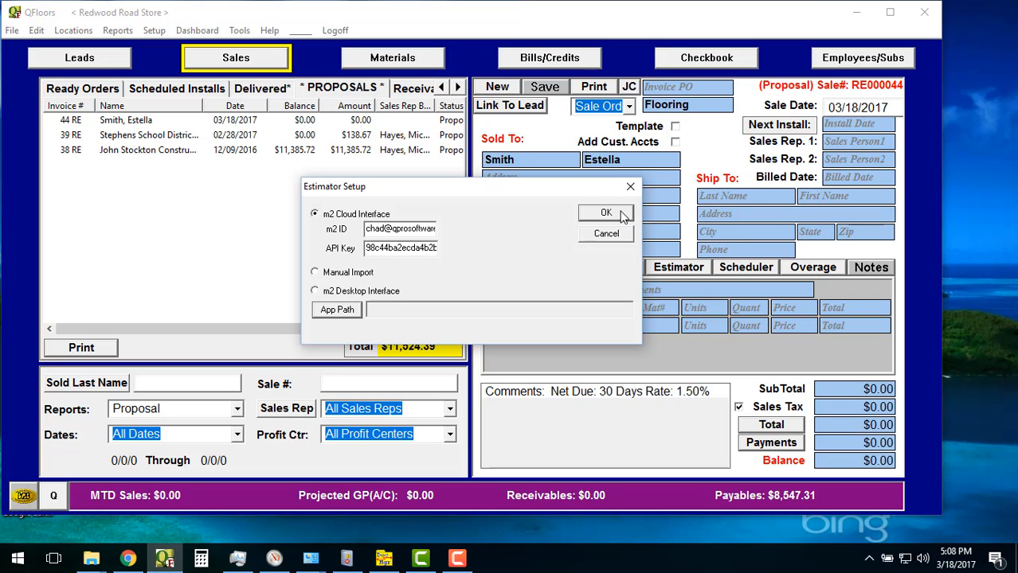
pyautogui.click(606, 213)
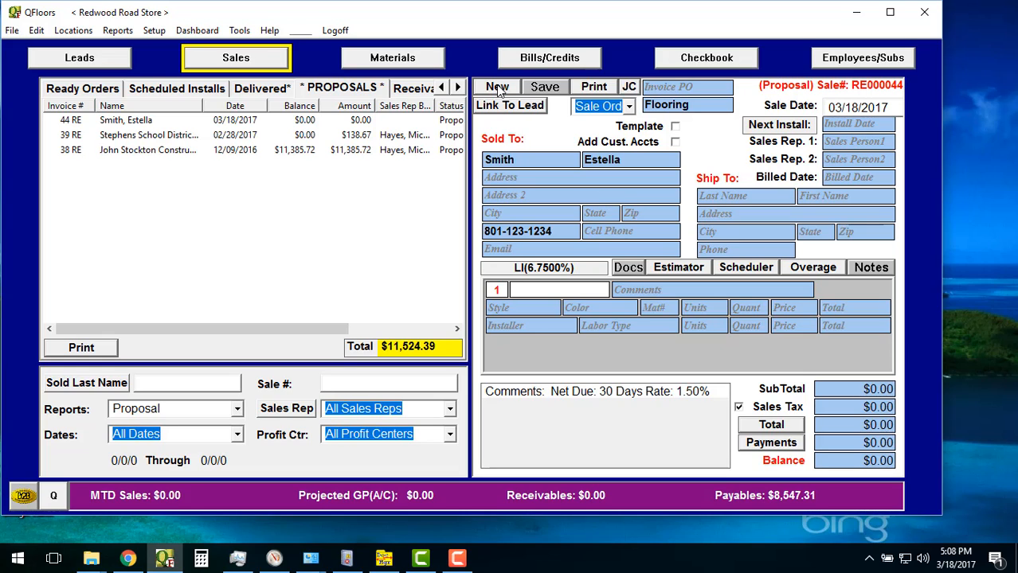
# - Create proposal #45 with Sold To name 'Estimator Demo' and save it to the proposals list
pyautogui.click(497, 86)
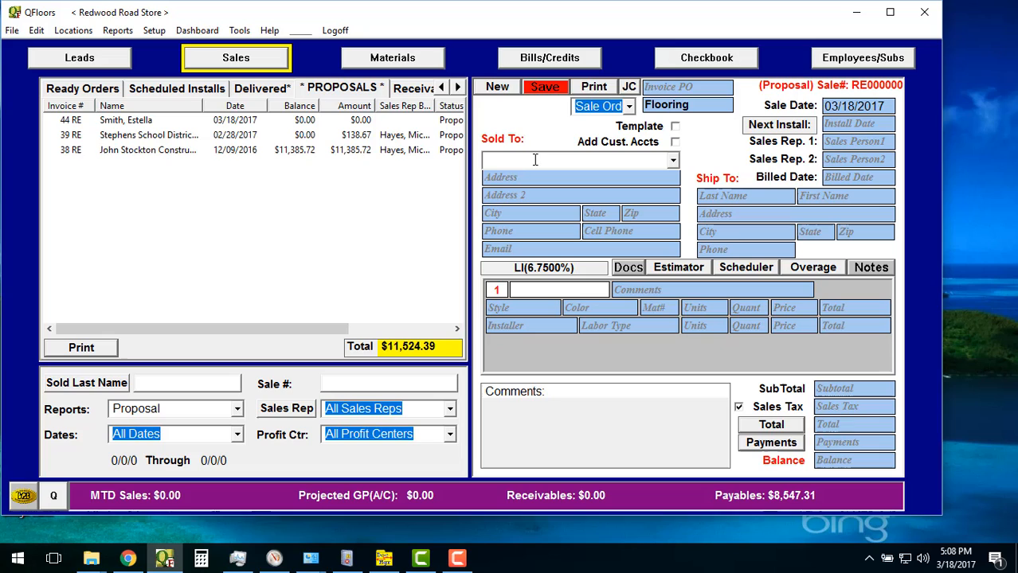
pyautogui.write('Ema')
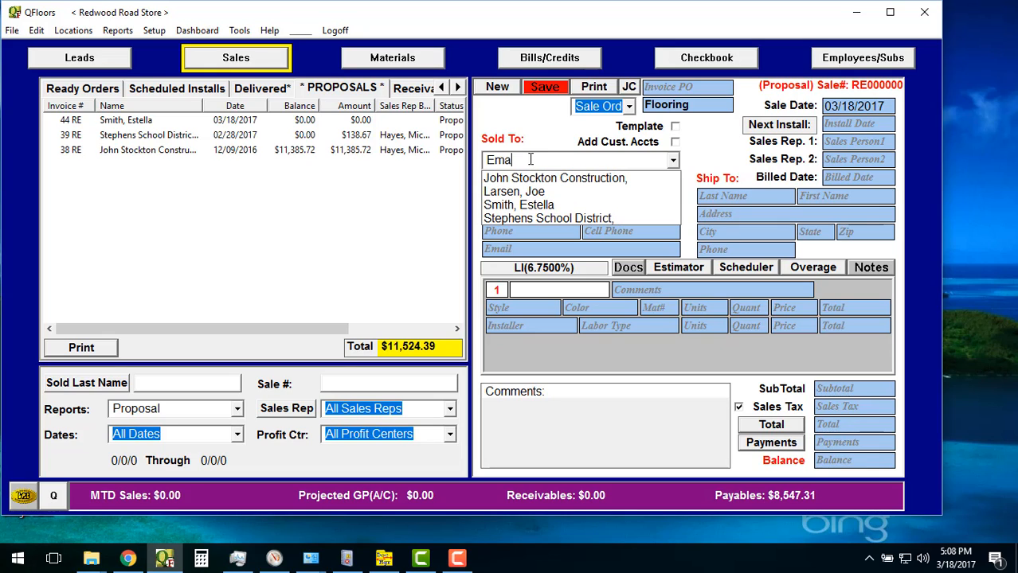
pyautogui.write('Estimator Demo')
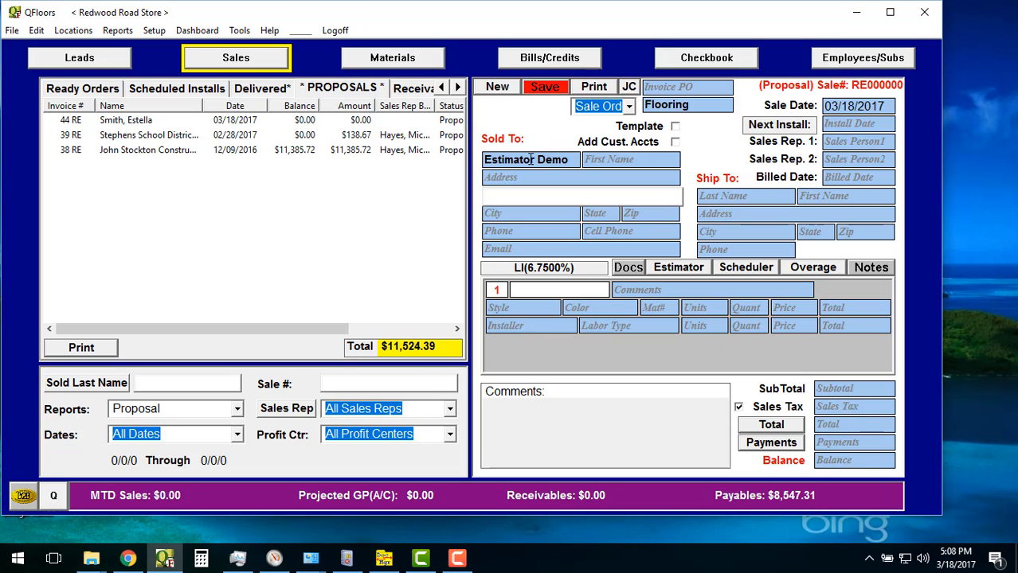
pyautogui.click(545, 86)
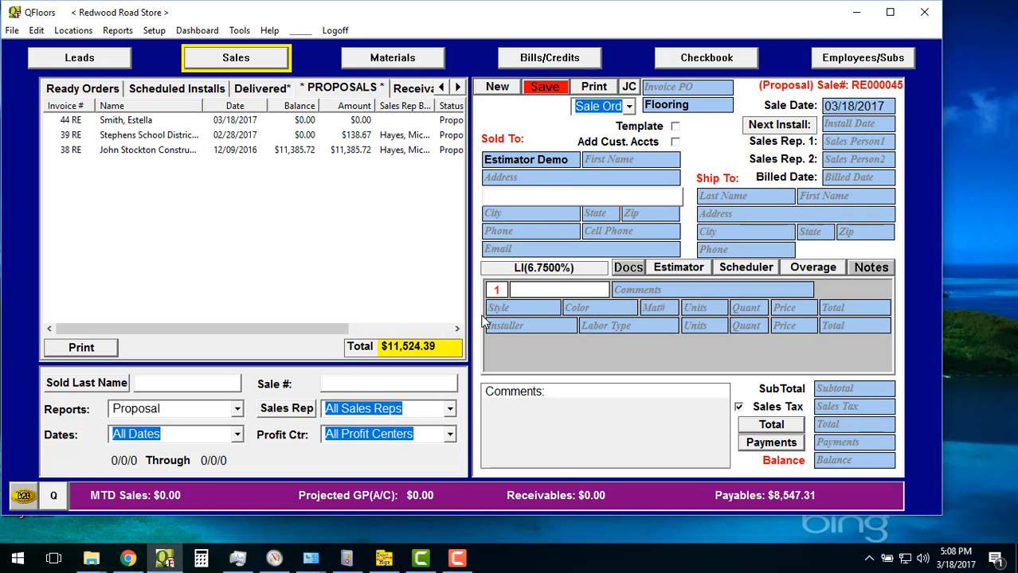
pyautogui.click(545, 86)
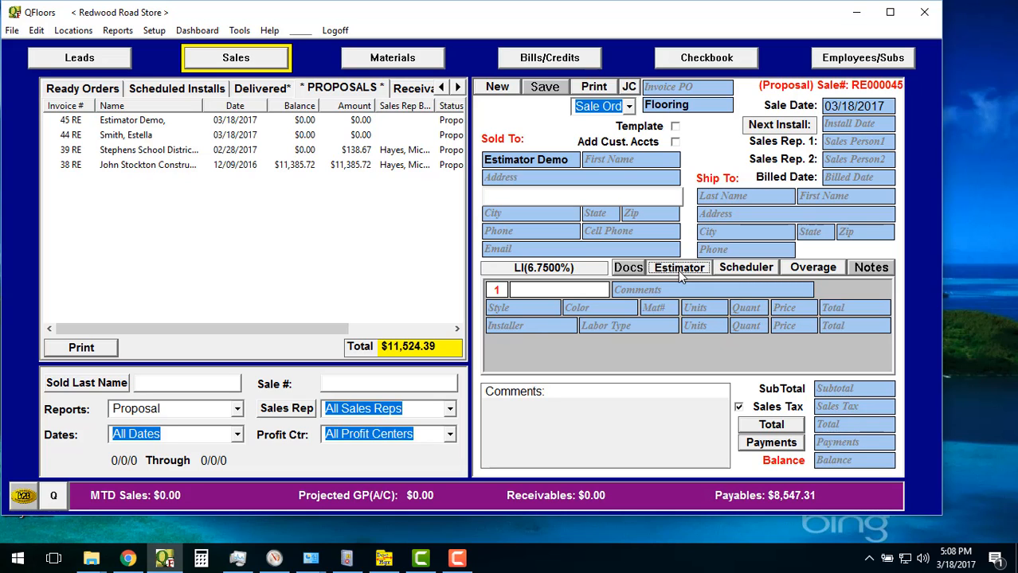
# - Import the commercial_20_layers M2 Cloud project into proposal #45, answering No to updating customer information
pyautogui.click(678, 266)
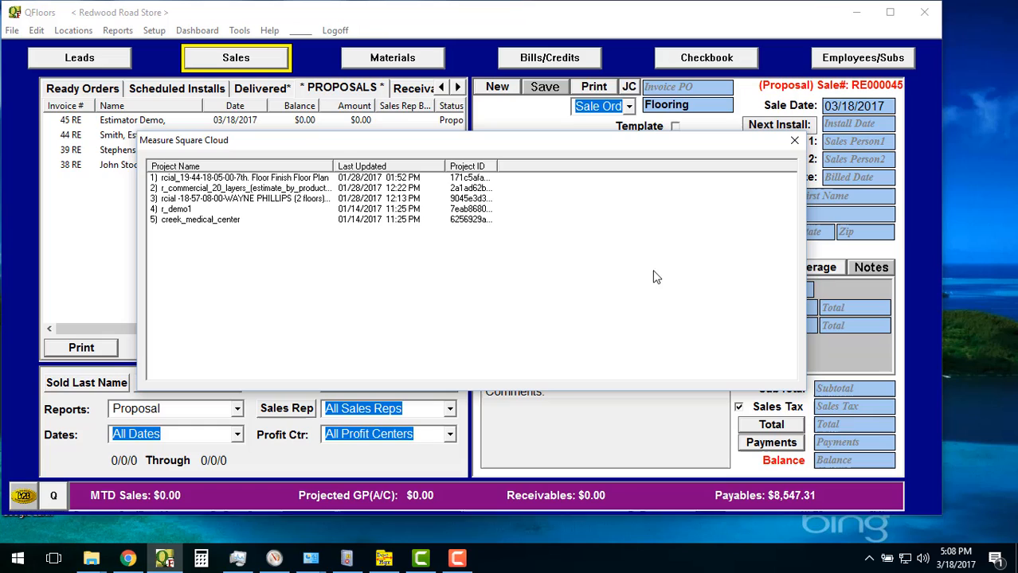
pyautogui.moveTo(289, 226)
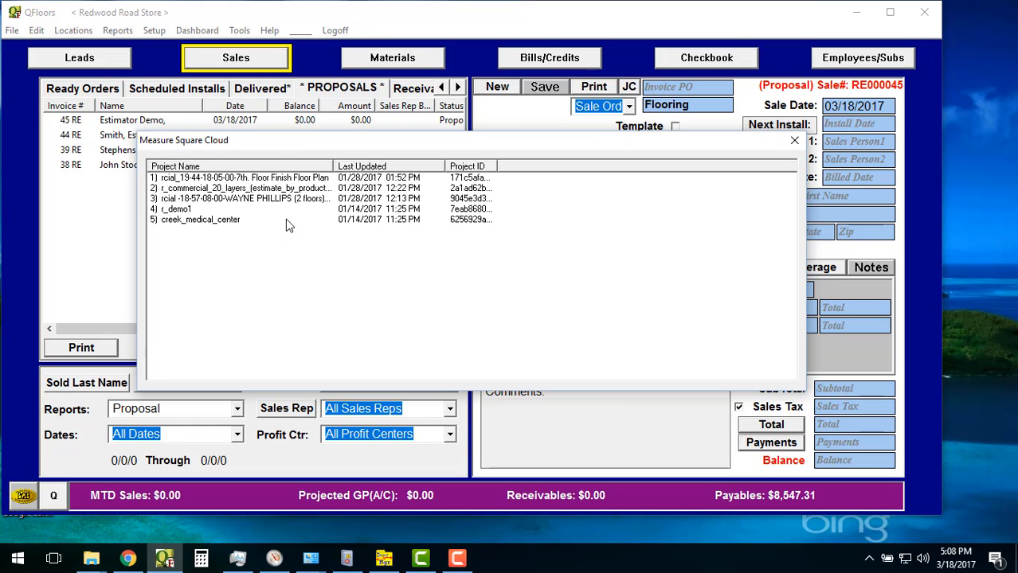
pyautogui.moveTo(369, 220)
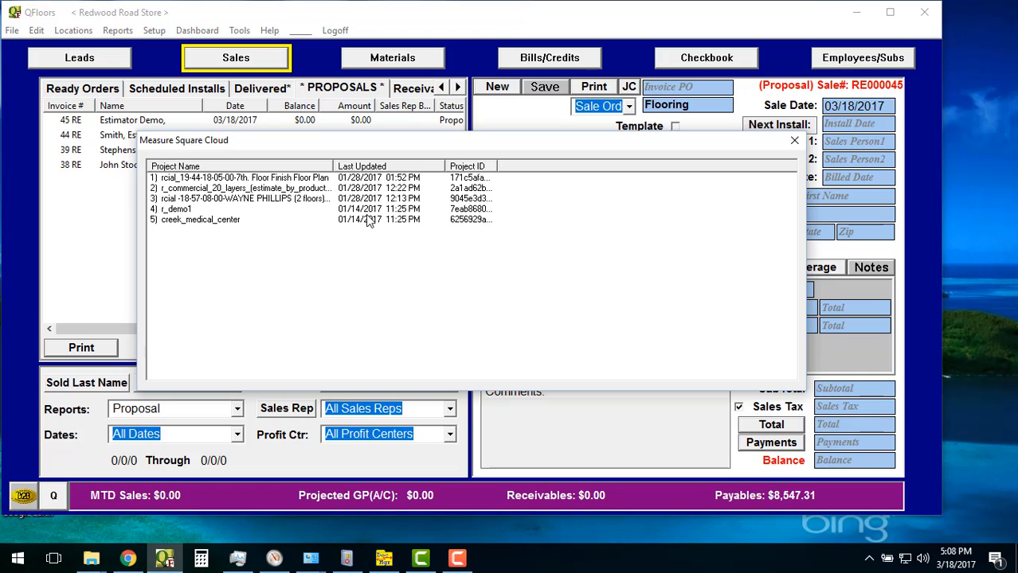
pyautogui.moveTo(388, 187)
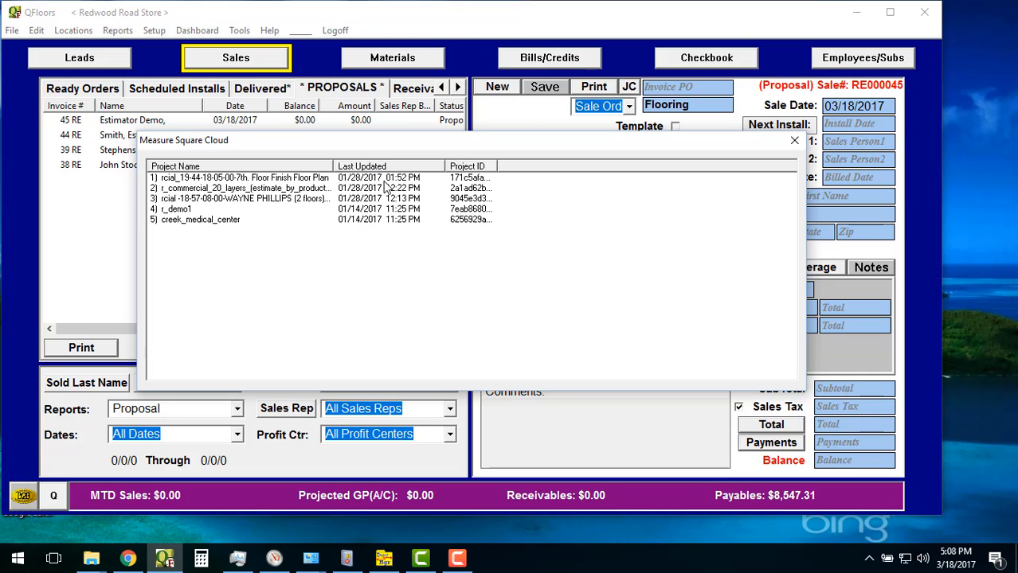
pyautogui.moveTo(199, 196)
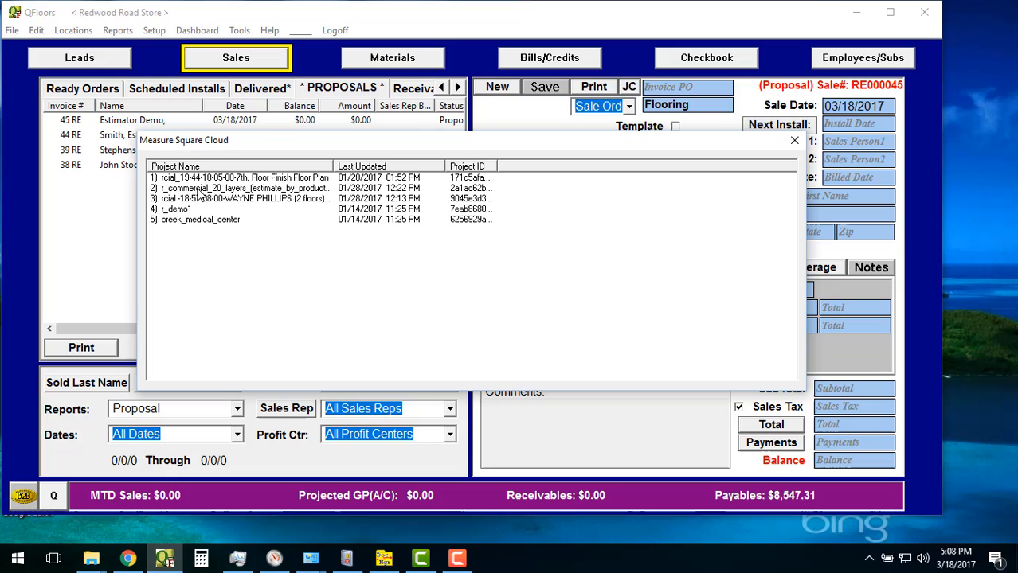
pyautogui.click(239, 188)
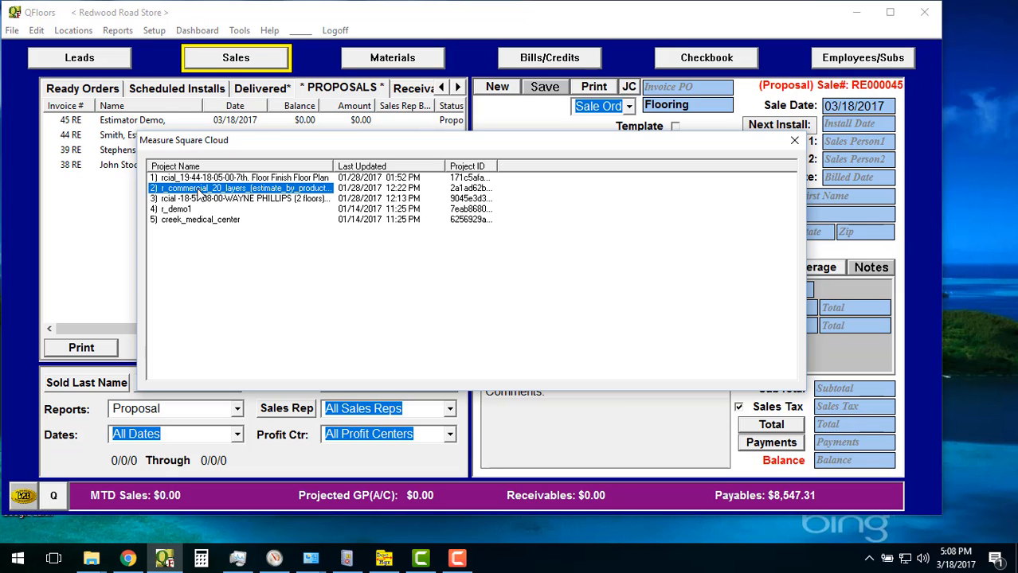
pyautogui.doubleClick(239, 188)
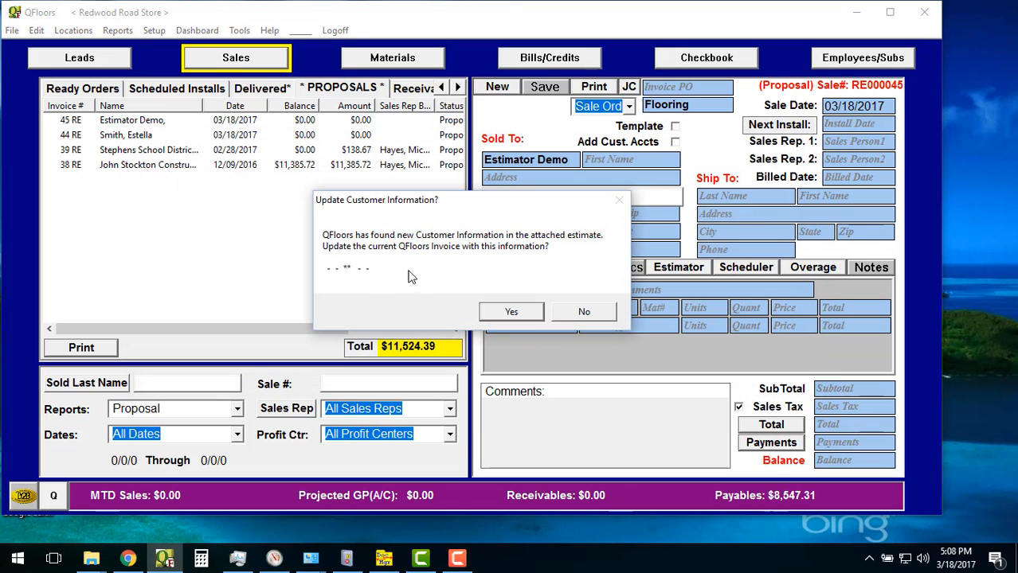
pyautogui.moveTo(398, 257)
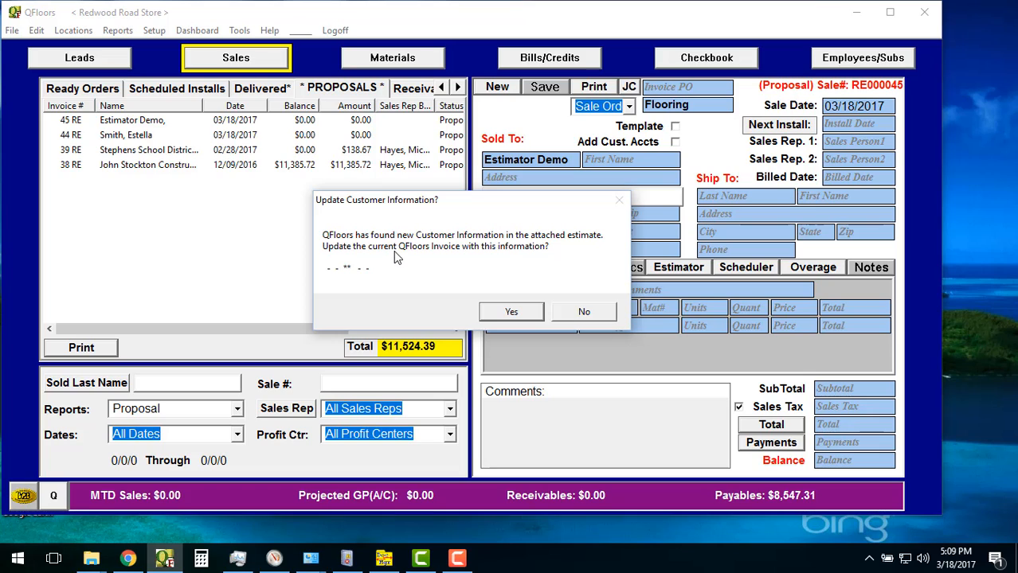
pyautogui.moveTo(483, 227)
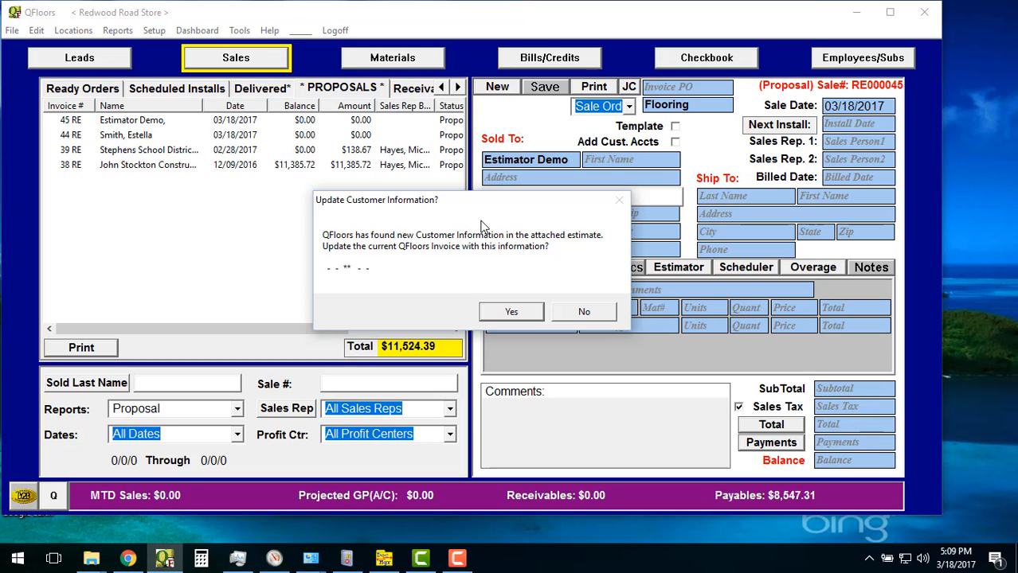
pyautogui.moveTo(351, 265)
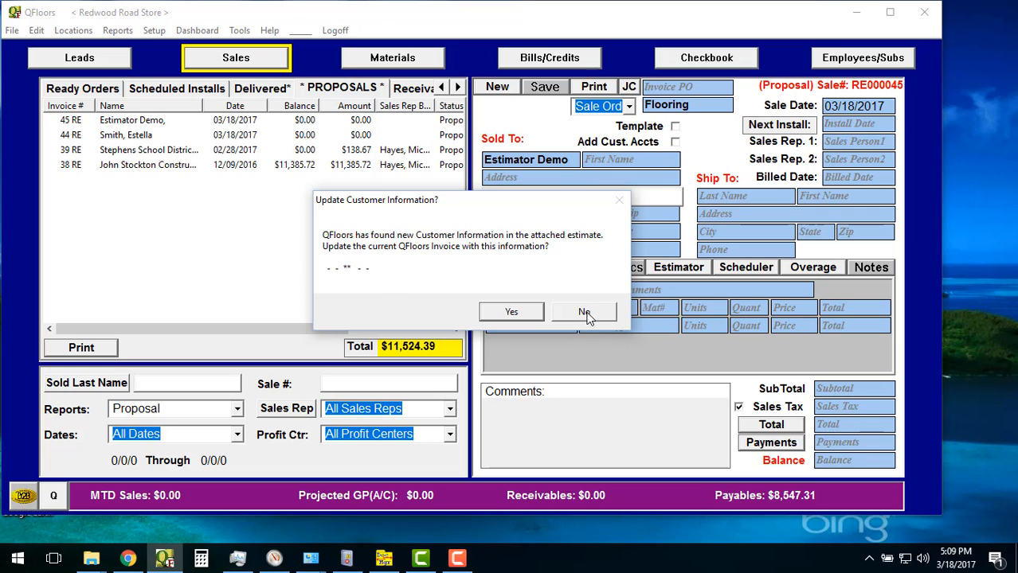
pyautogui.click(582, 312)
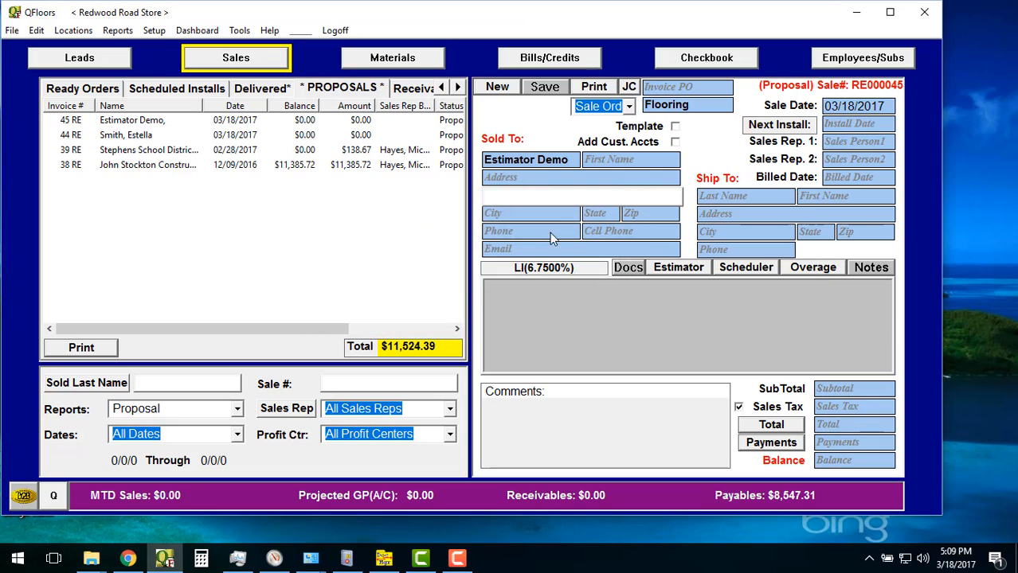
pyautogui.moveTo(585, 182)
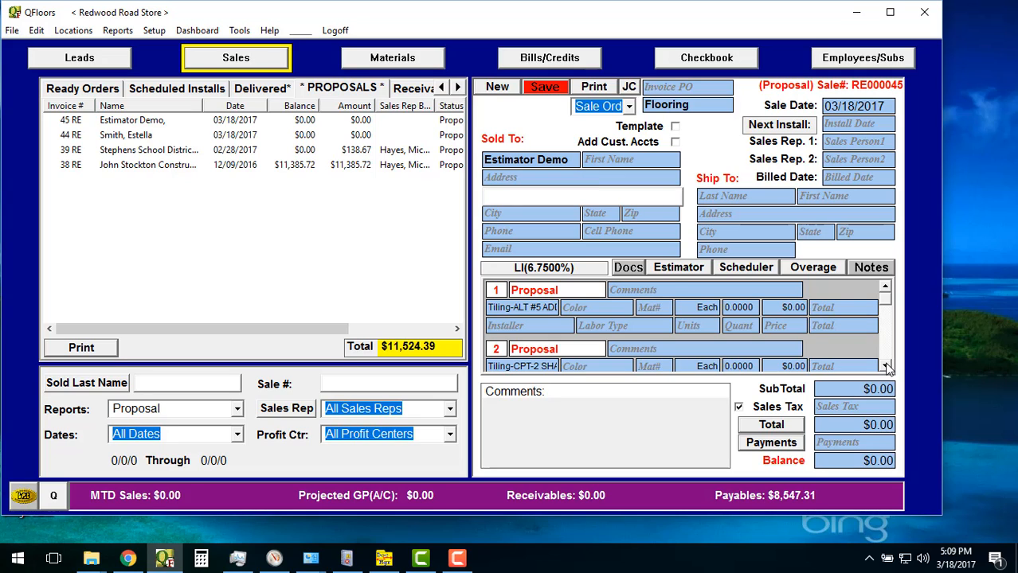
# - Review the imported tiling line items and start the estimate import again
pyautogui.scroll(-3)
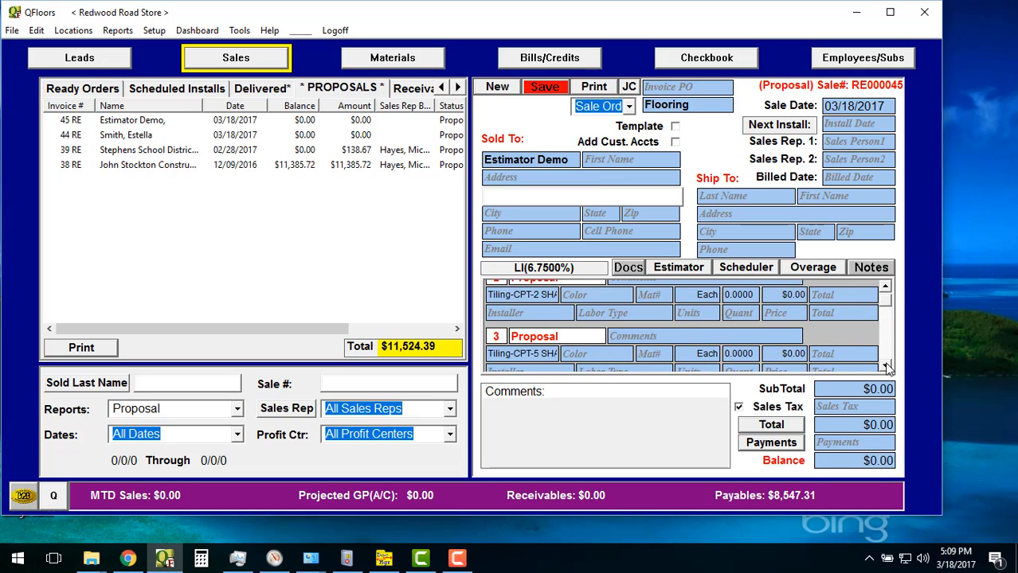
pyautogui.scroll(-3)
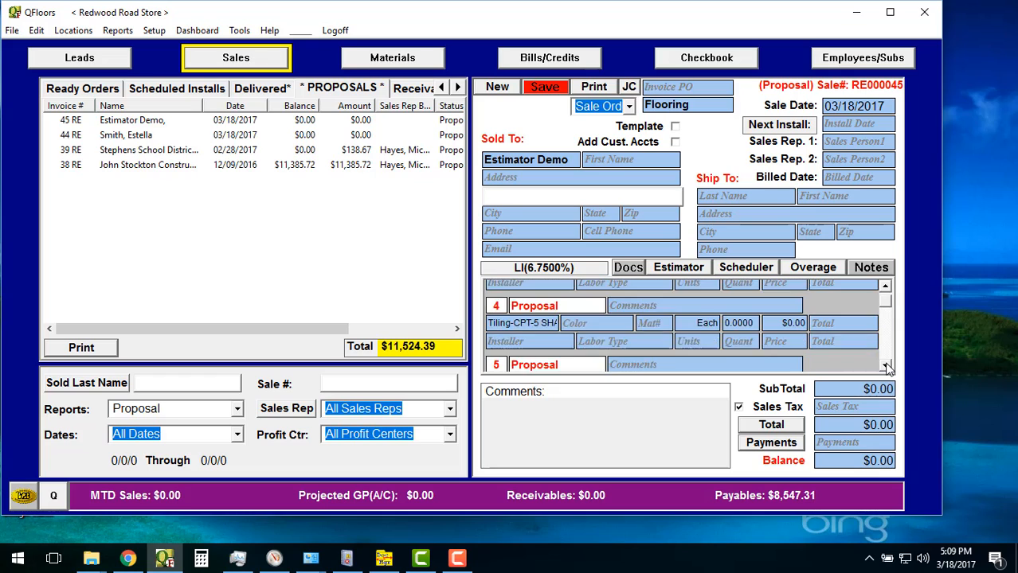
pyautogui.scroll(-3)
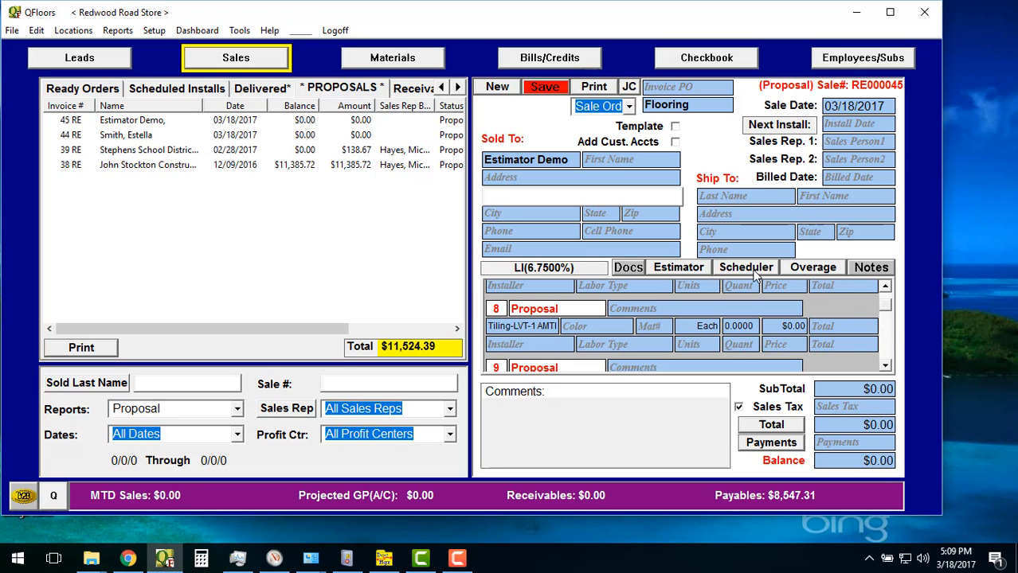
pyautogui.click(678, 267)
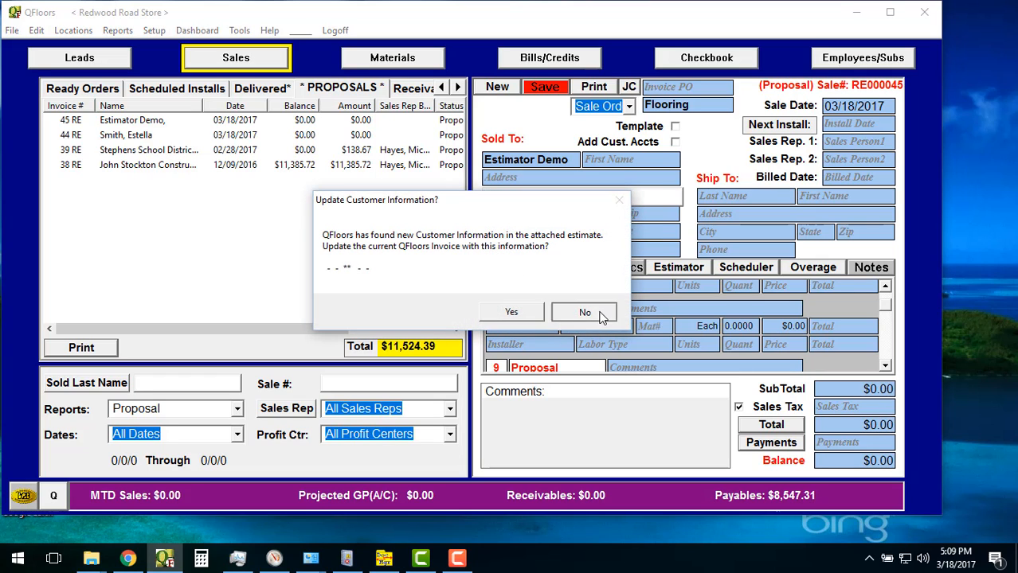
# - Decline the customer update and answer Yes to replace lines 1, 2 and 10 with carpet pad and shoe molding, total $34,976.94
pyautogui.click(585, 313)
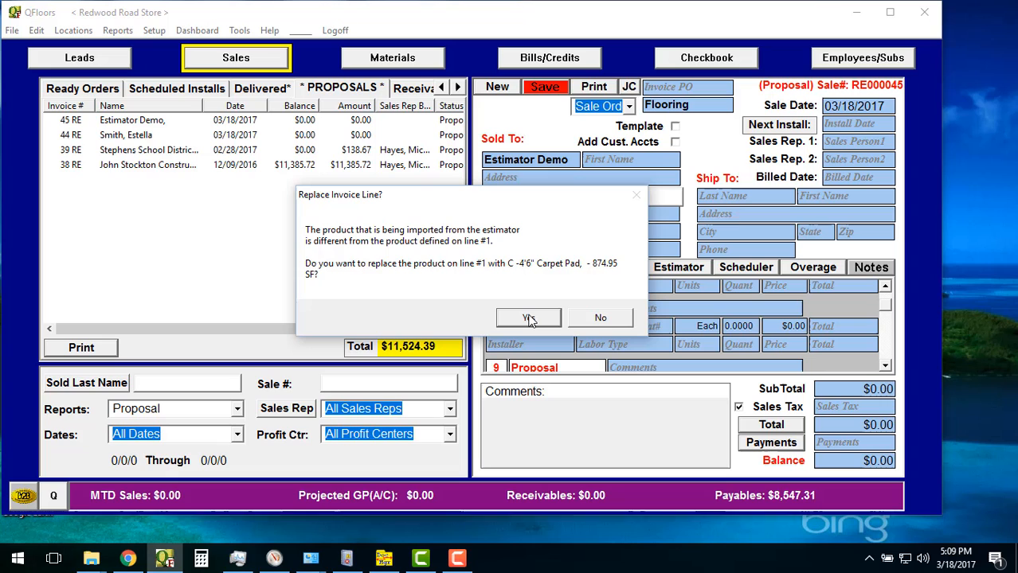
pyautogui.click(529, 318)
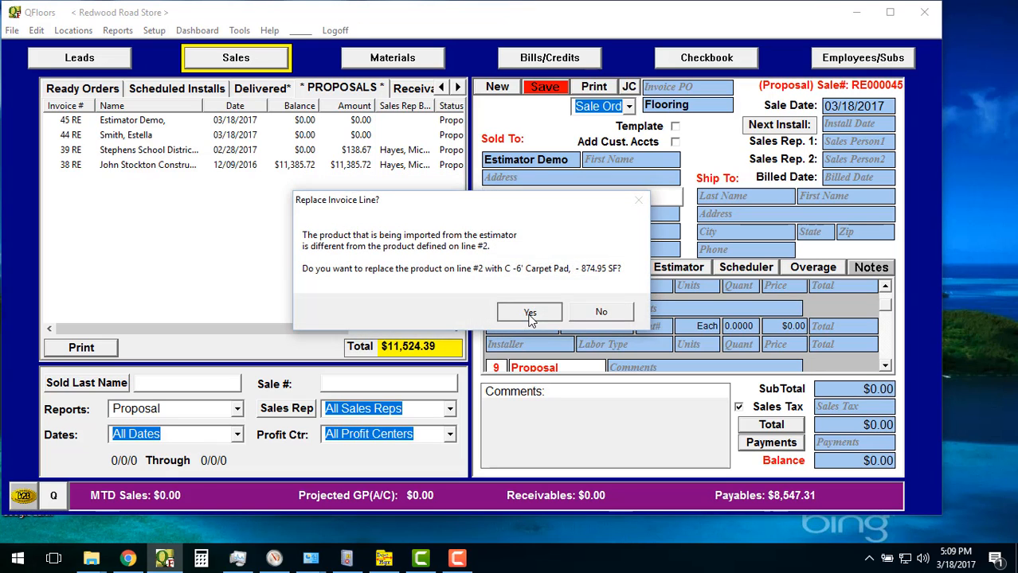
pyautogui.click(529, 312)
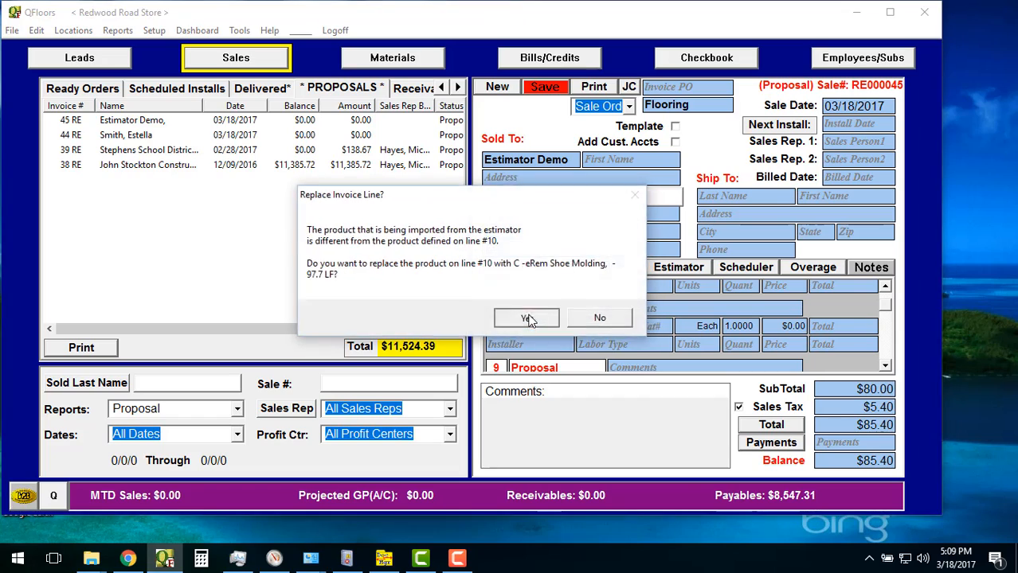
pyautogui.click(525, 318)
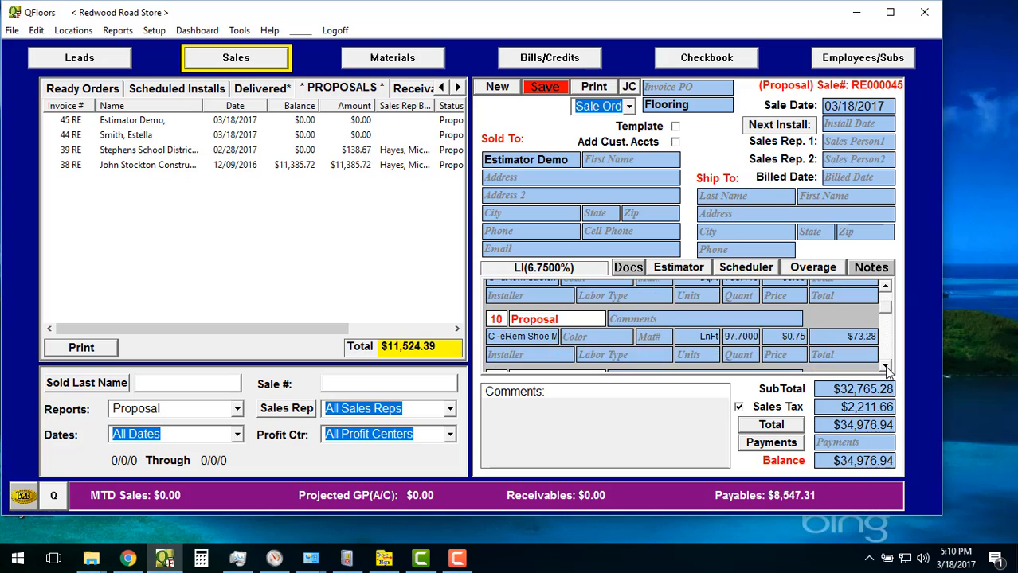
pyautogui.scroll(-3)
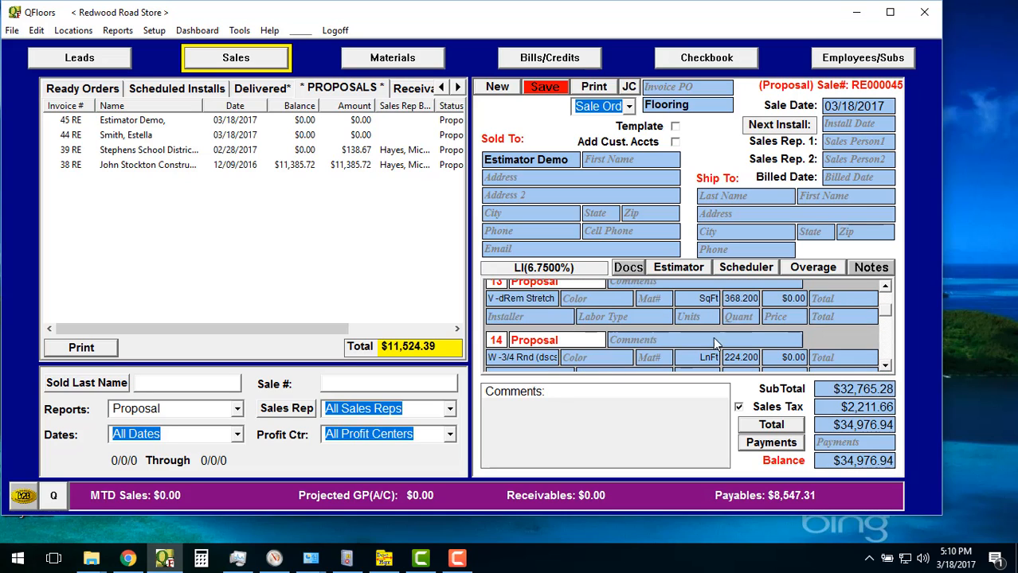
pyautogui.moveTo(661, 231)
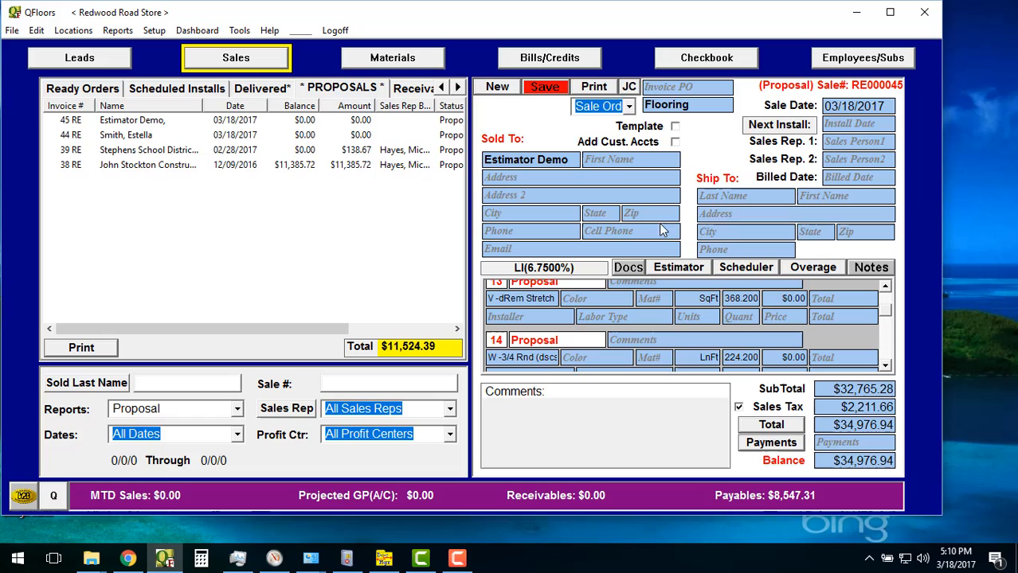
pyautogui.moveTo(603, 275)
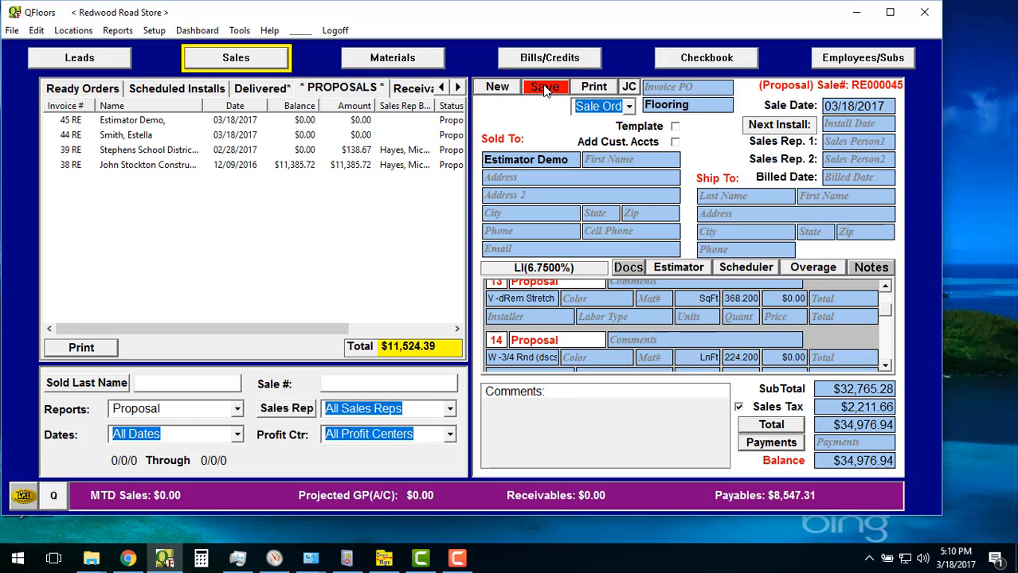
# - Save proposal #45 at $34,976.94 and reopen Setup > Estimator showing the m2 Cloud settings
pyautogui.click(544, 86)
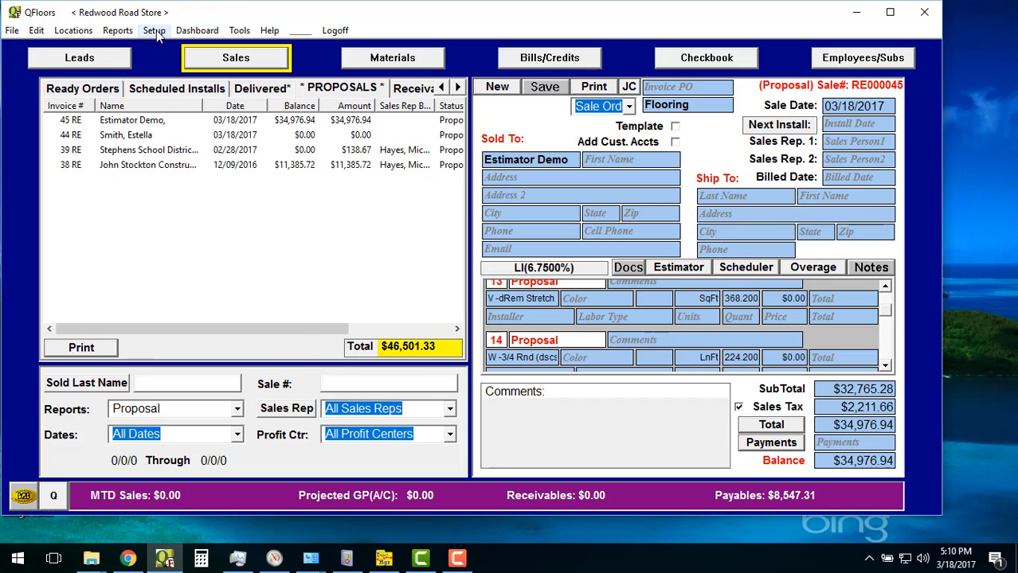
pyautogui.click(153, 30)
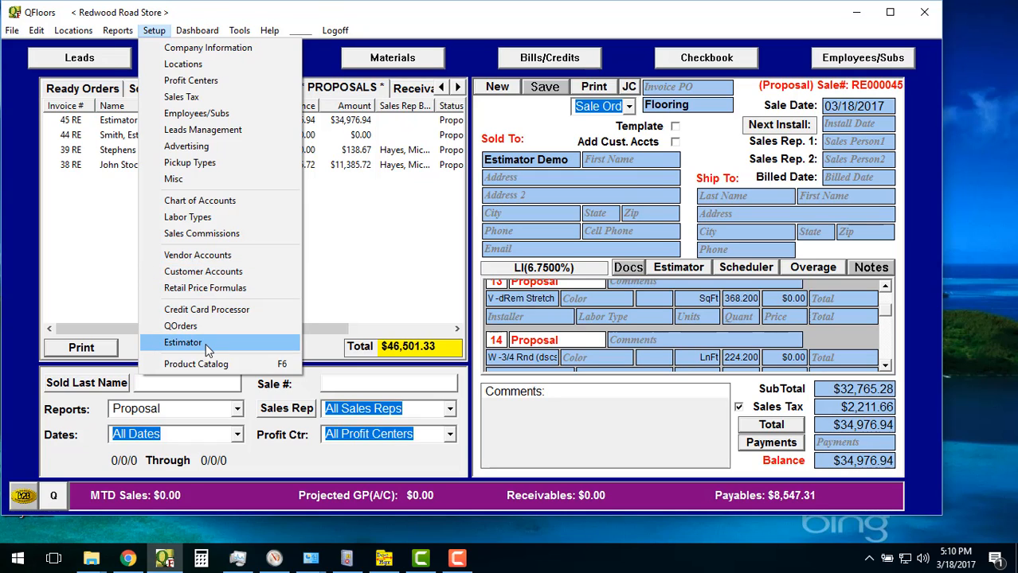
pyautogui.click(183, 343)
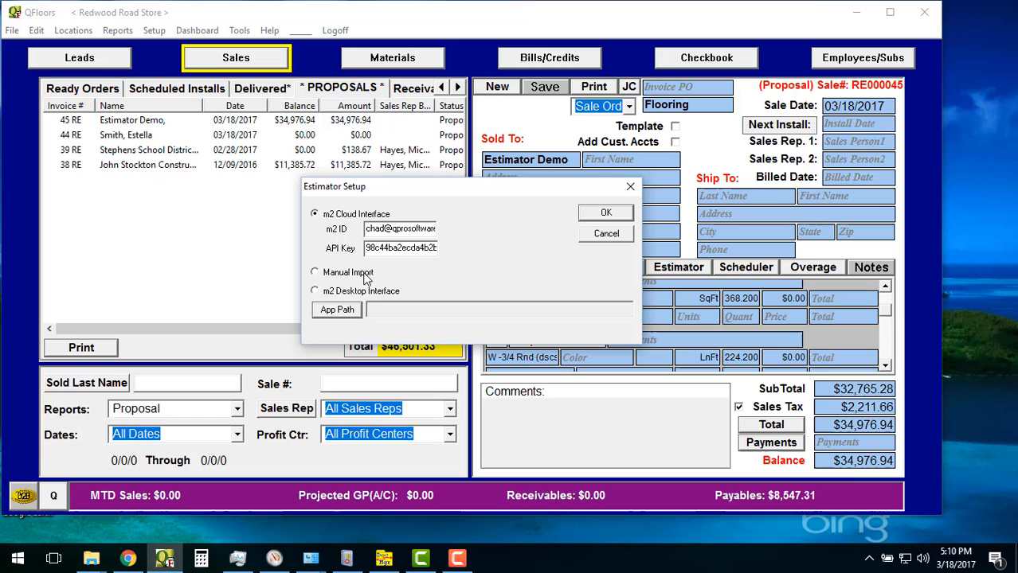